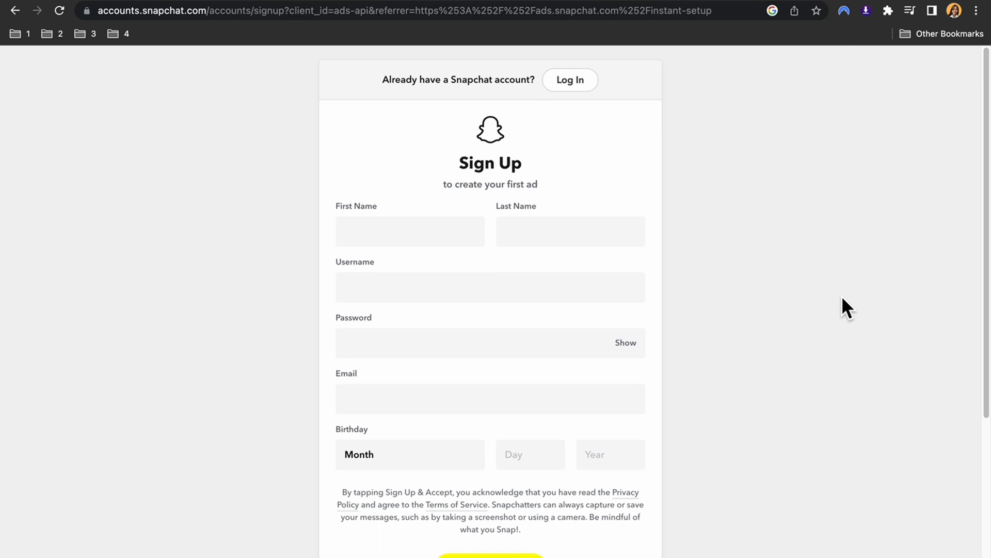
mouse_move(728, 263)
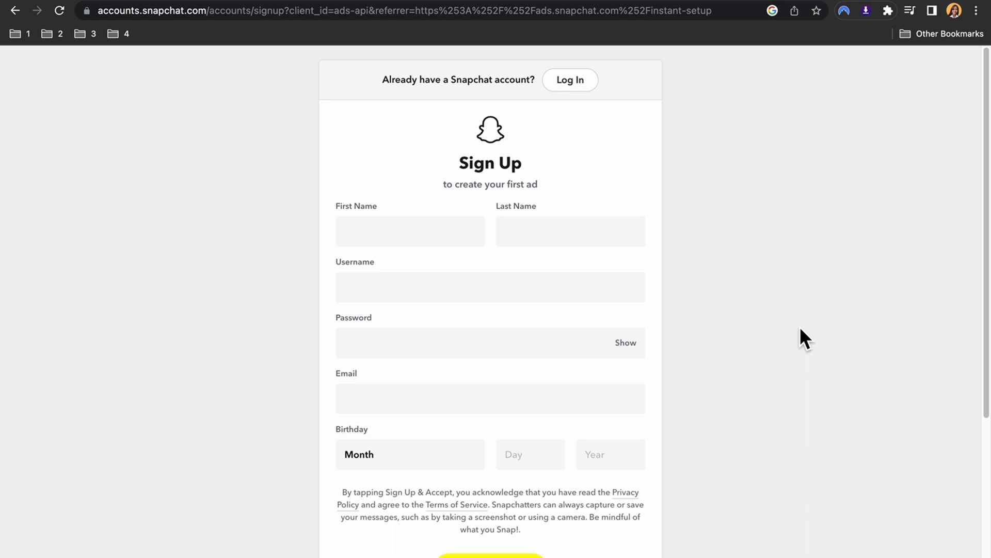
mouse_move(677, 353)
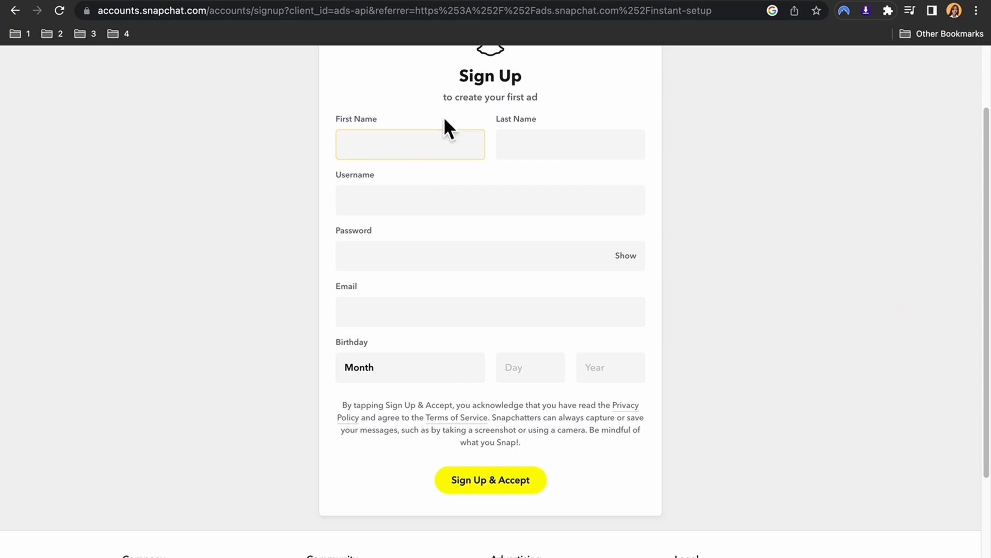
Step: Accept the sign-up and go to Events Manager from the Business menu's Assets
left_click(490, 311)
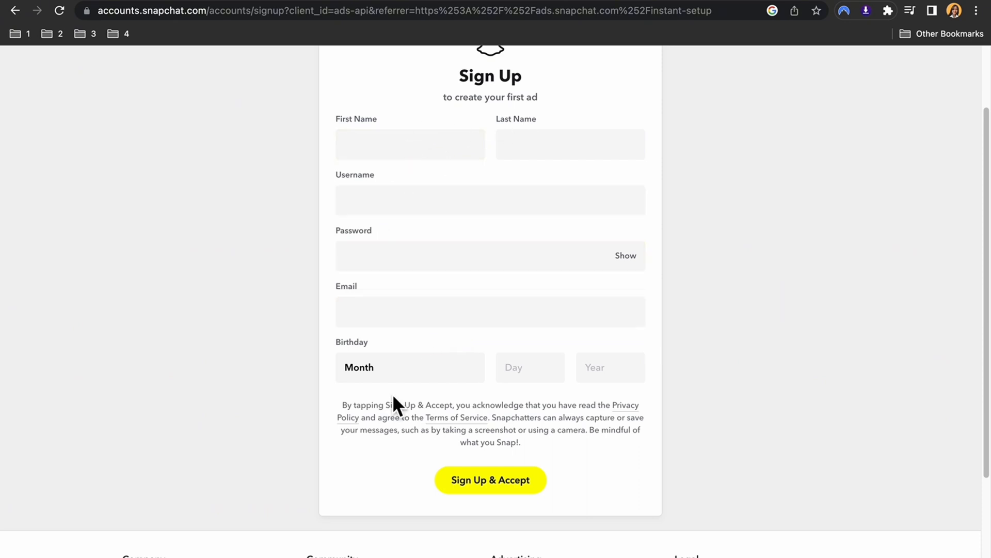
mouse_move(499, 489)
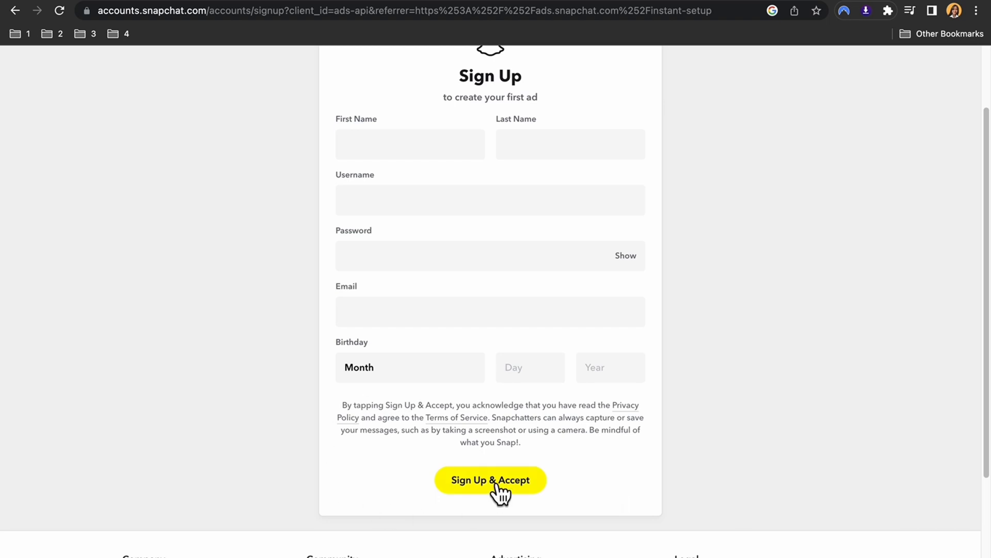
left_click(489, 480)
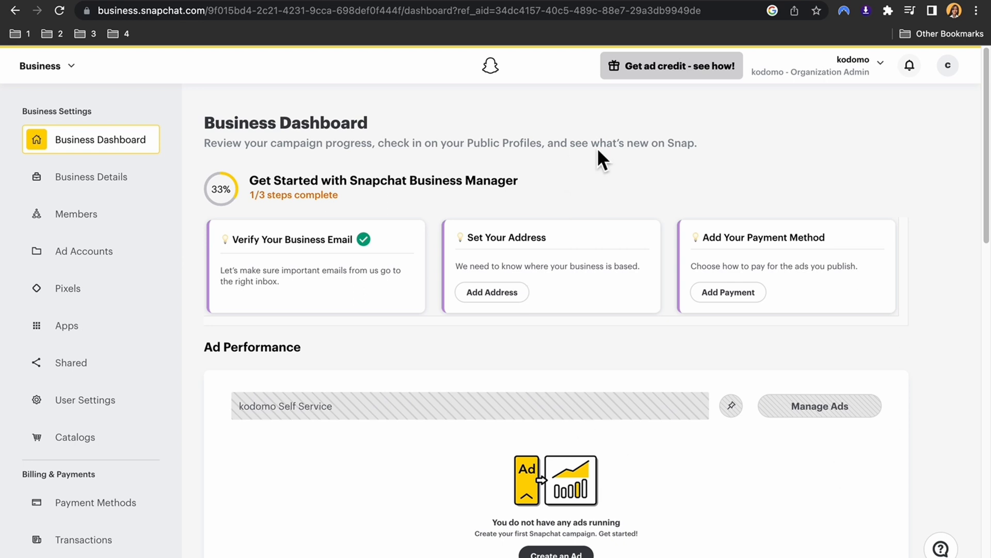
mouse_move(735, 94)
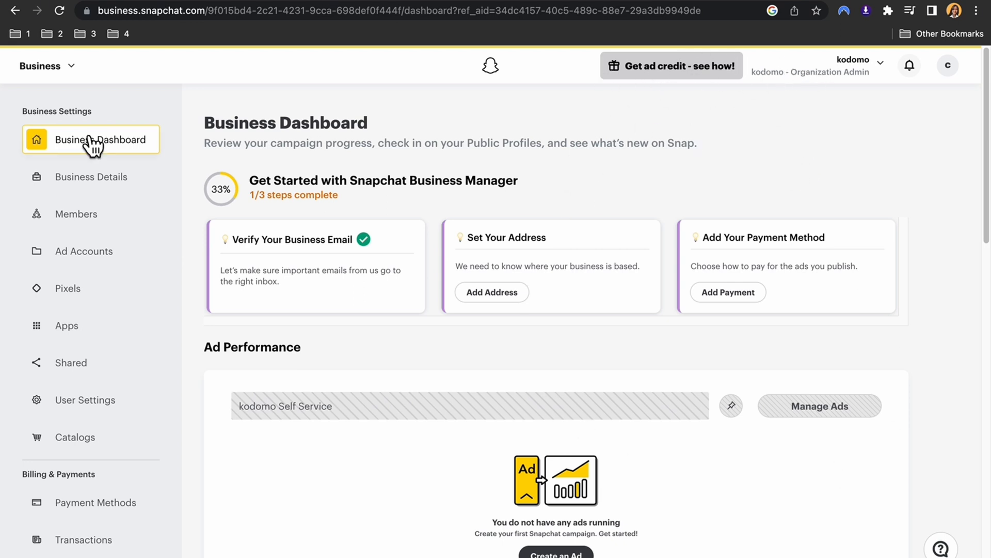
left_click(47, 66)
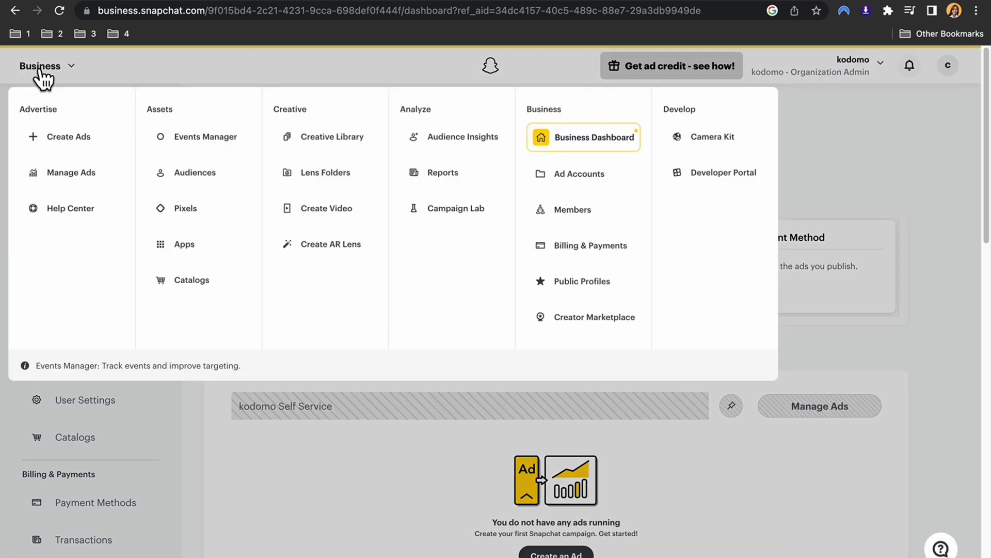
left_click(595, 138)
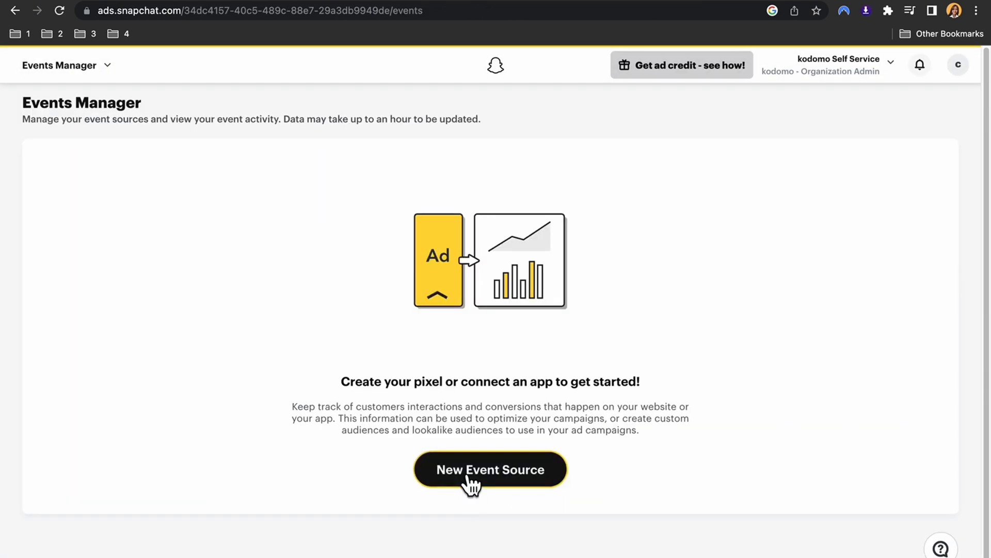
Step: Create a new Web event source and confirm a pixel named 'pix'
left_click(490, 469)
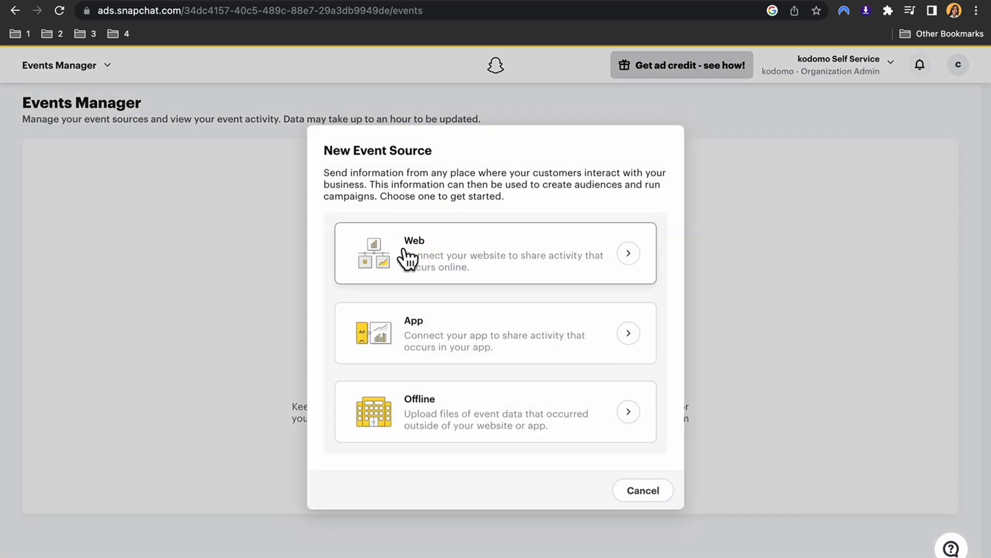
mouse_move(446, 275)
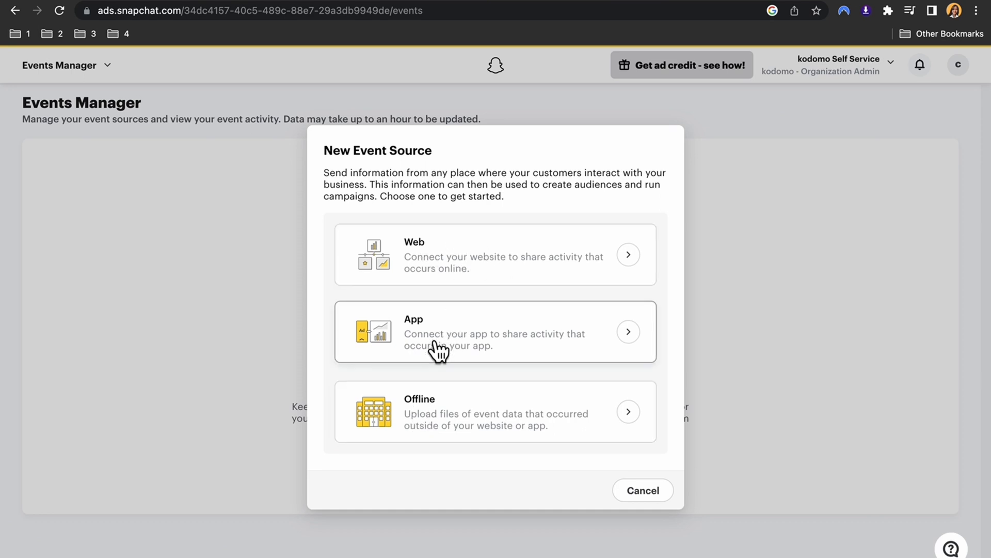
mouse_move(467, 427)
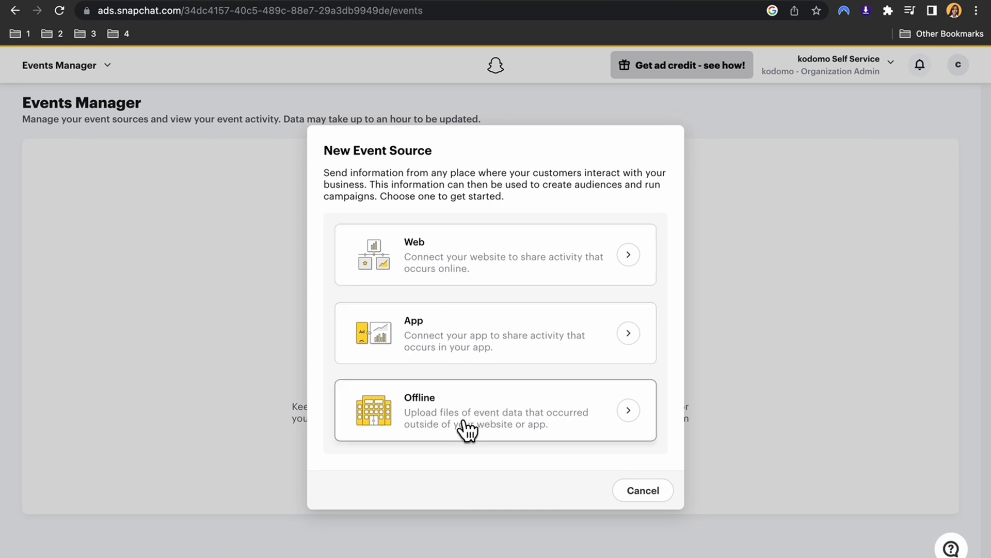
left_click(628, 254)
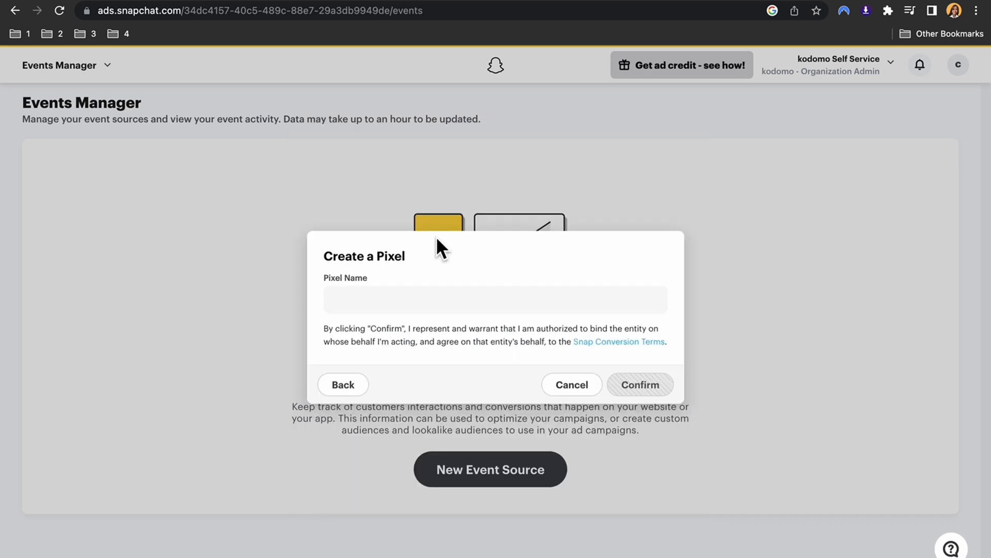
left_click(494, 300)
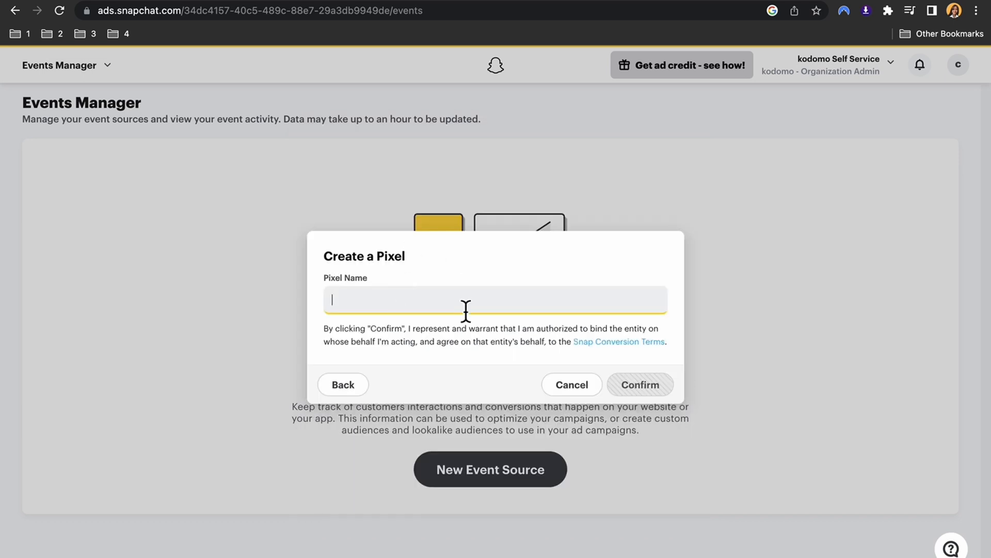
type("pix")
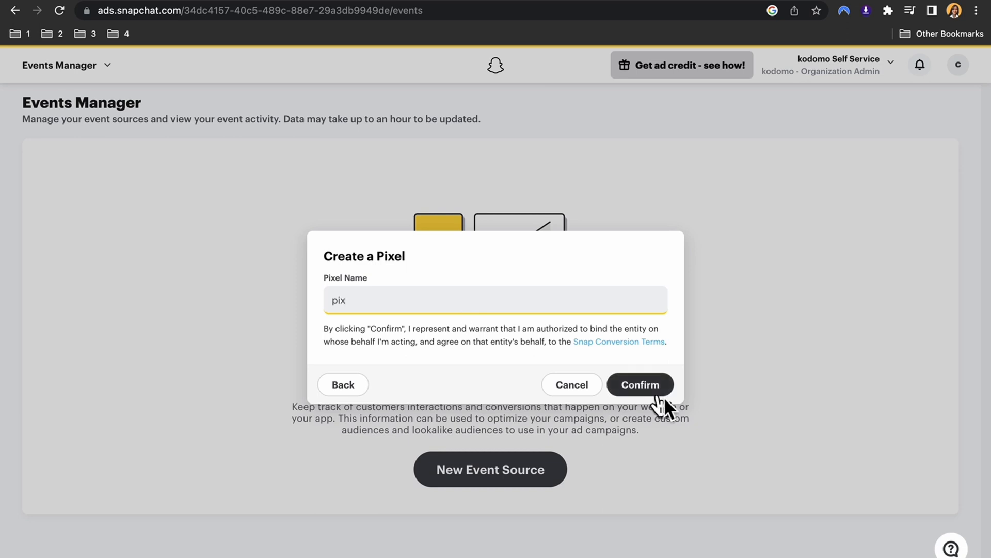
left_click(639, 385)
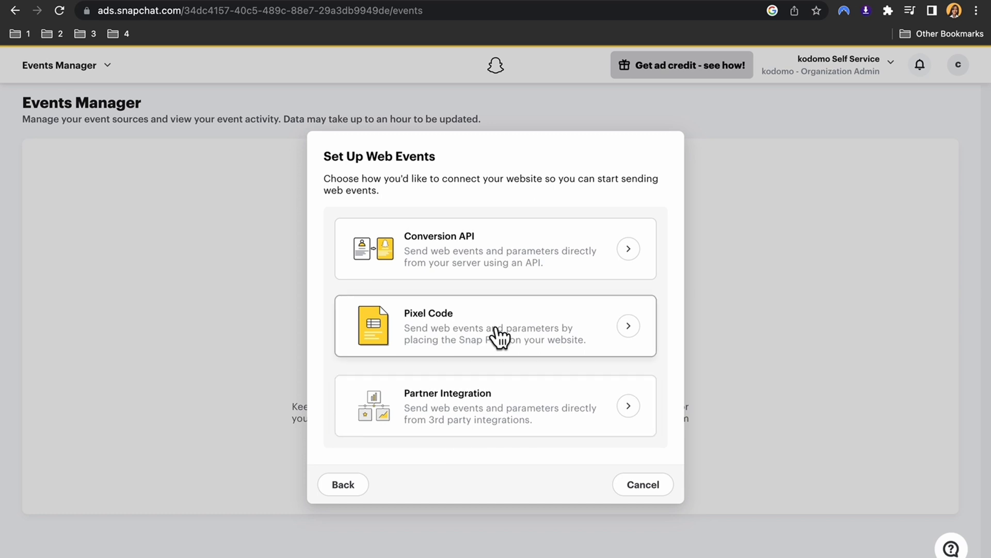
mouse_move(497, 350)
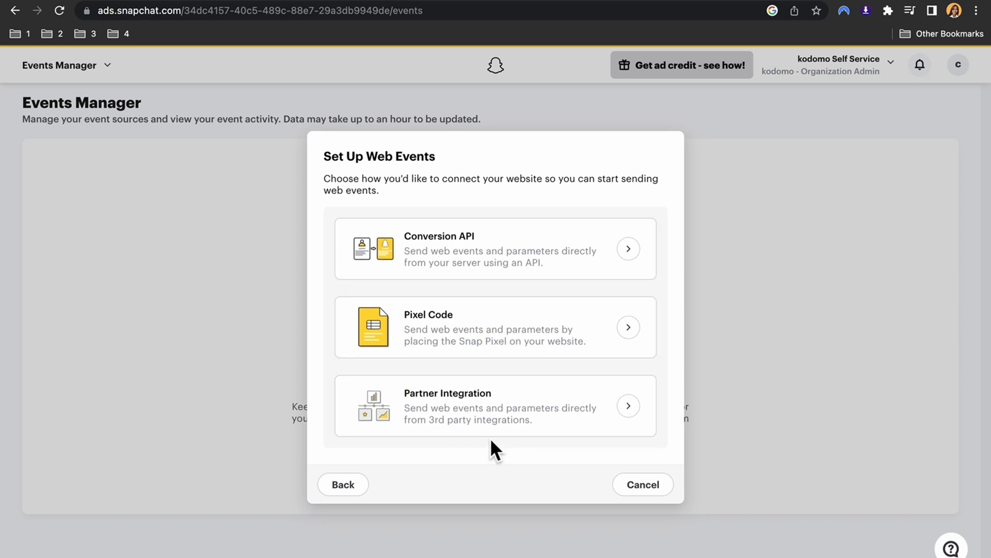
mouse_move(490, 342)
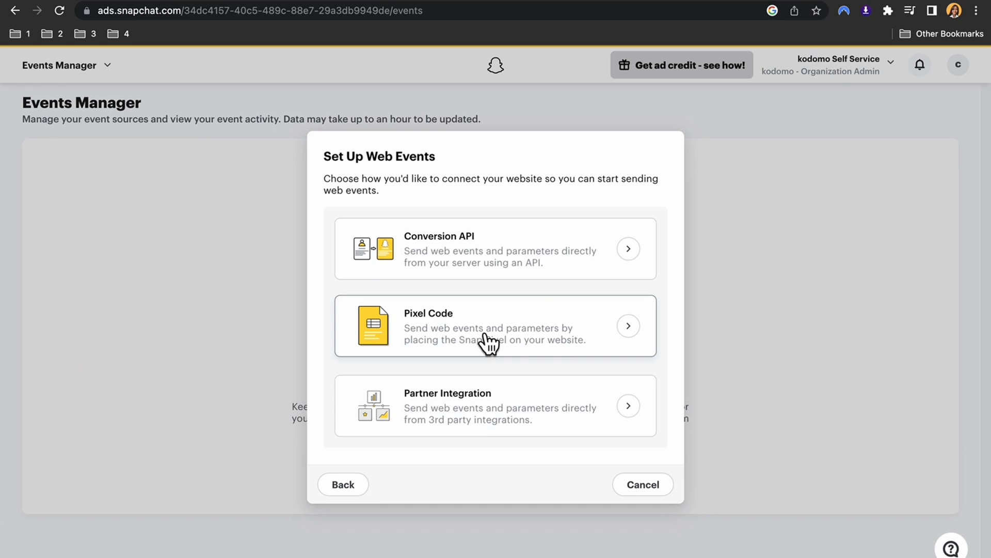
Step: Choose the Pixel Code install option to reveal the Snap Pixel snippet, then head to Shopify Themes
left_click(494, 326)
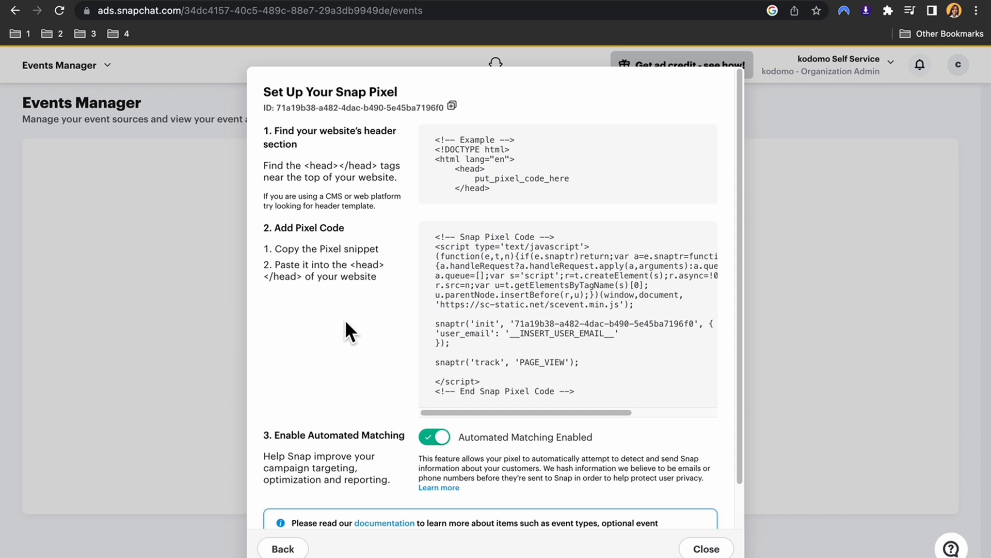
mouse_move(351, 325)
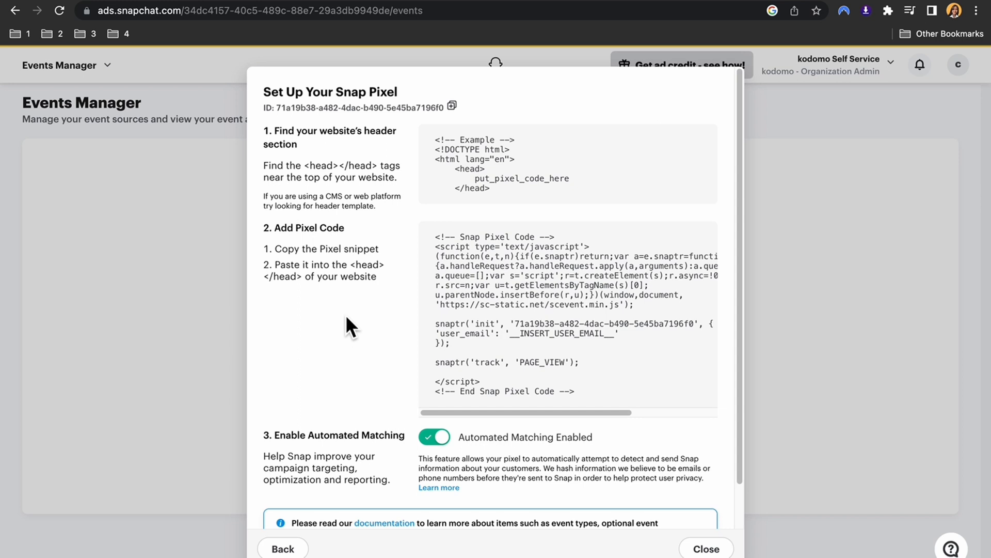
mouse_move(310, 155)
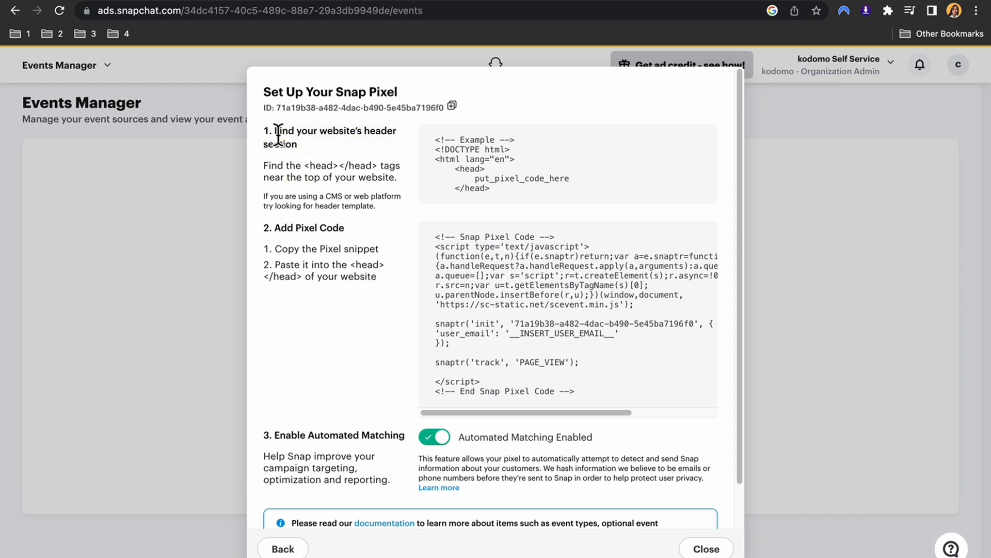
left_click_drag(266, 131, 297, 145)
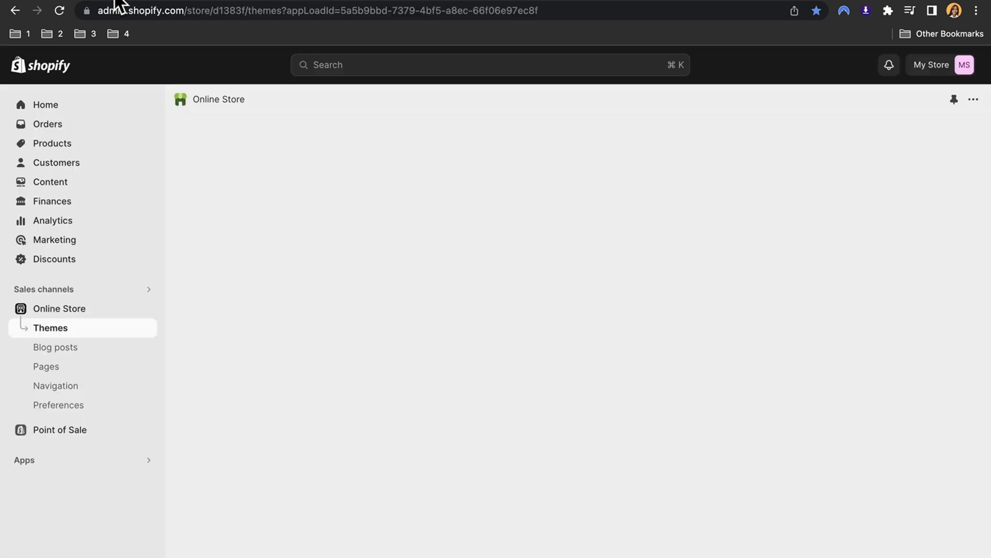
Step: Edit code for the current theme and search the files for theme.liquid
left_click(51, 328)
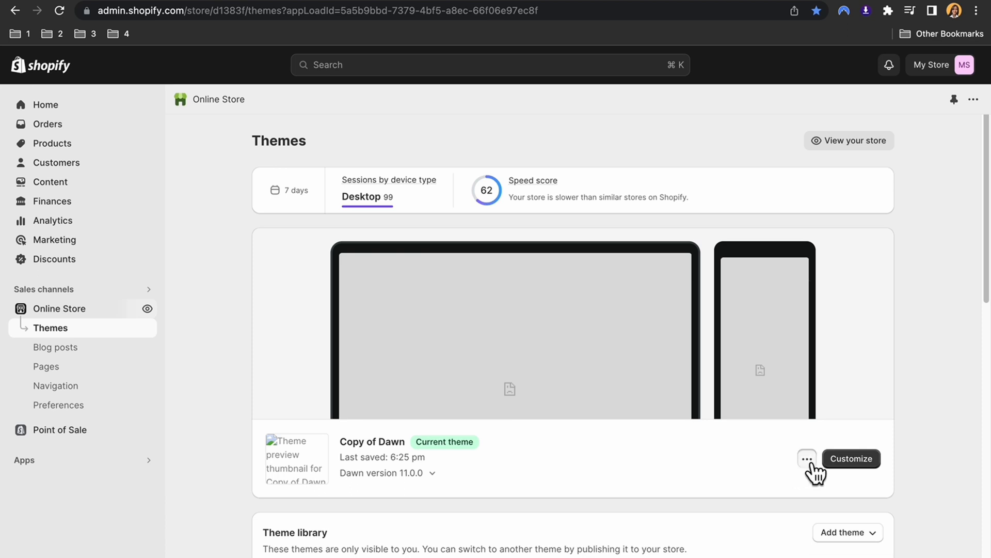
left_click(806, 459)
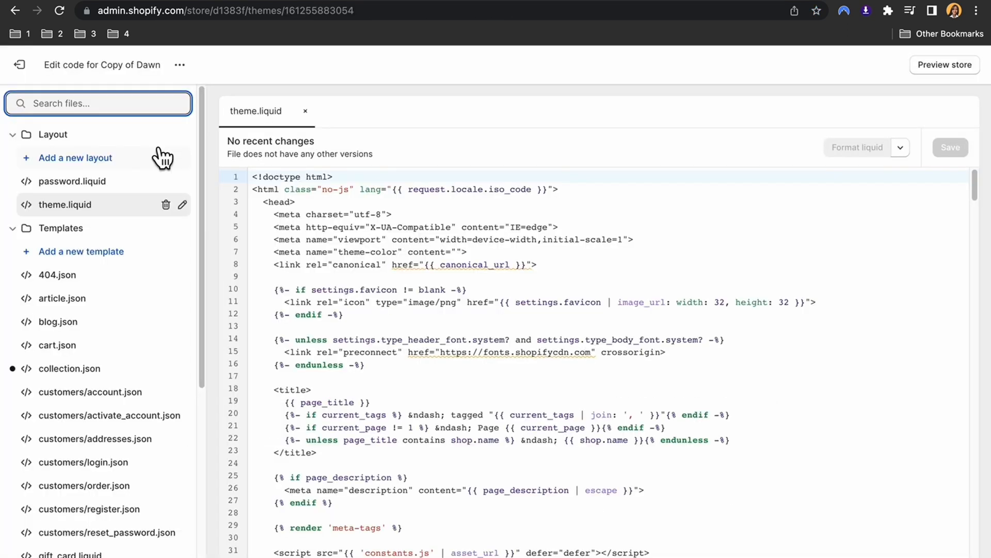
type("theme")
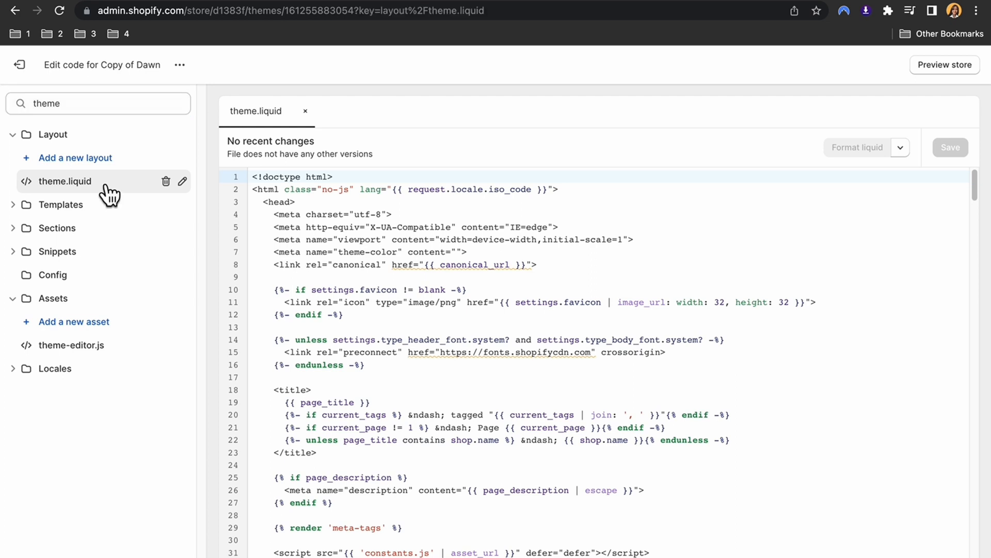
mouse_move(449, 291)
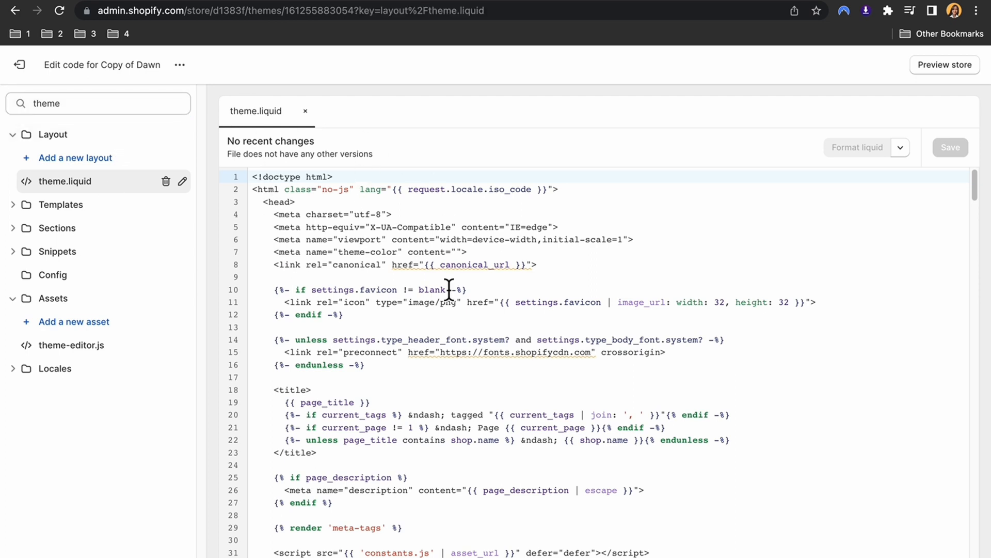
mouse_move(322, 204)
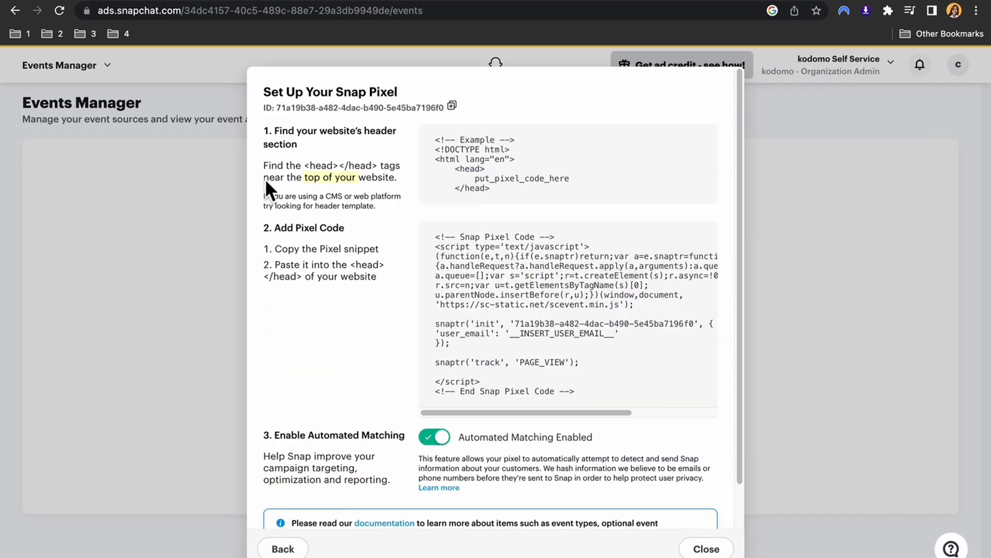
mouse_move(303, 174)
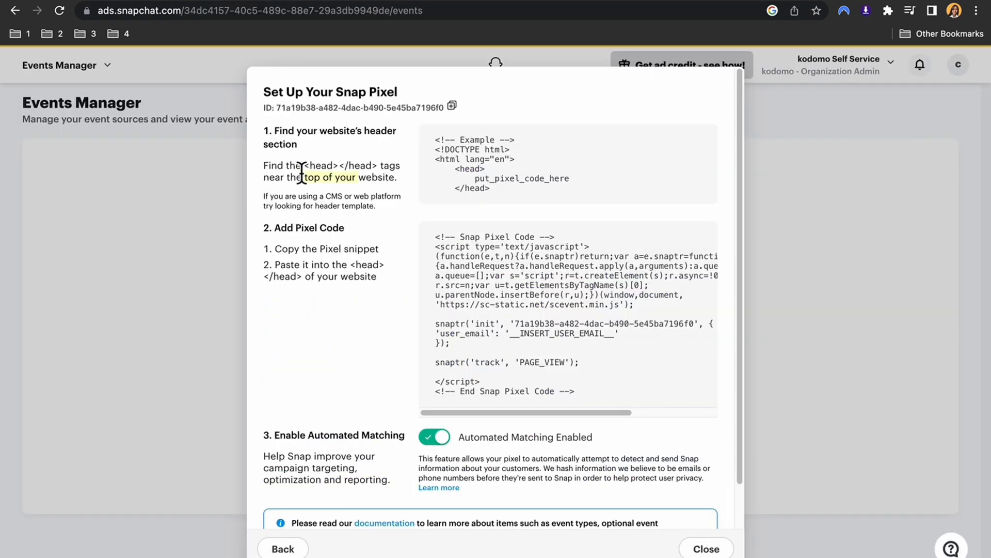
mouse_move(92, 18)
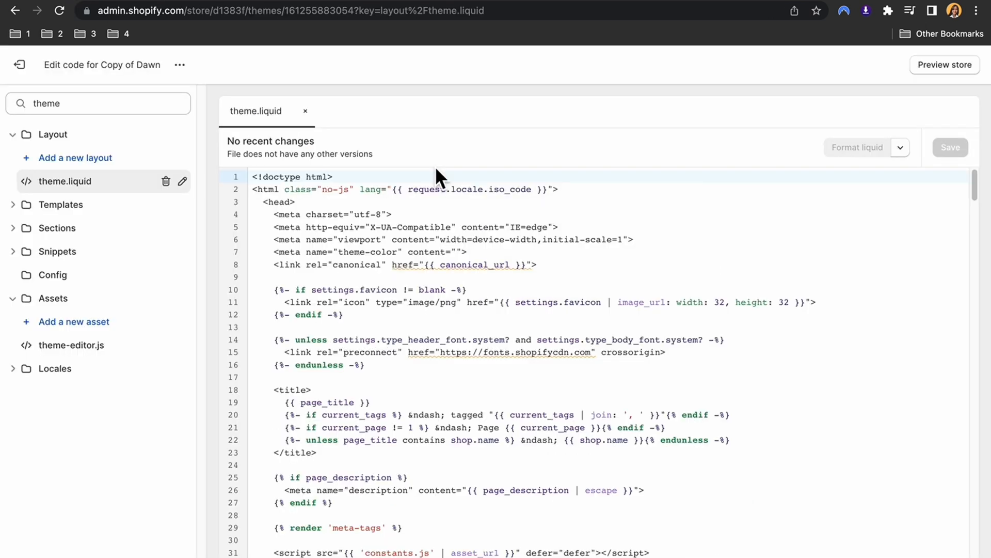
Step: Find <head> in theme.liquid, paste the pixel snippet after it and save
type("head")
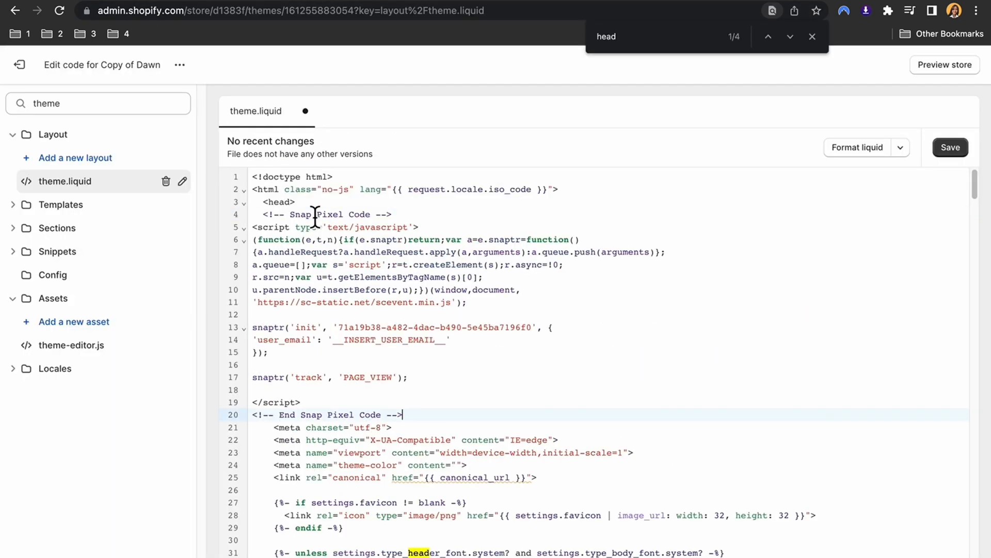
left_click(950, 147)
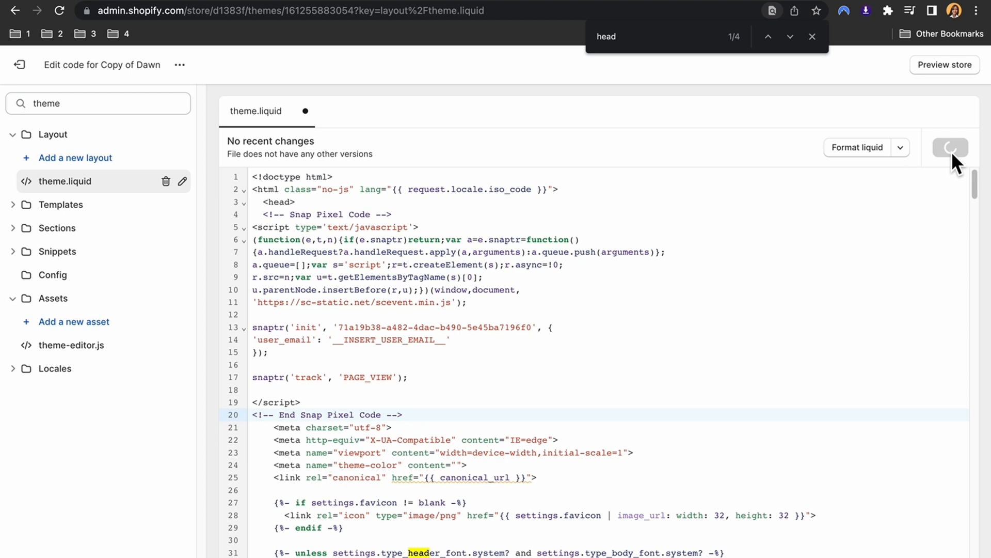